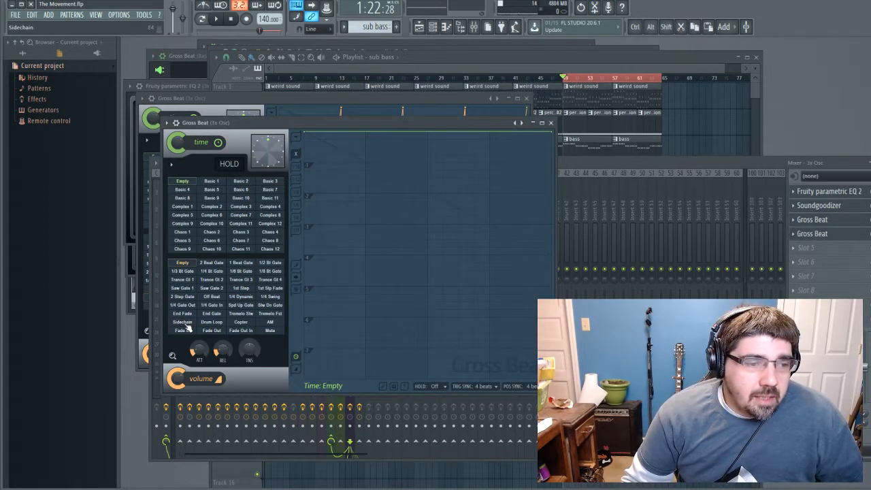
Step: Apply the Sidechain volume preset in the 3x Osc Gross Beat
click(182, 322)
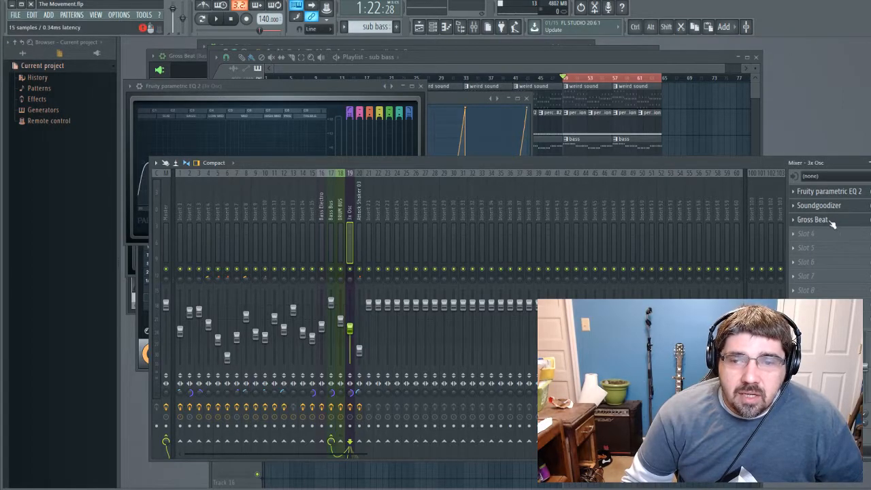
Step: Reopen the 3x Osc Fruity Parametric EQ 2 with its low- and high-cut filters
click(812, 219)
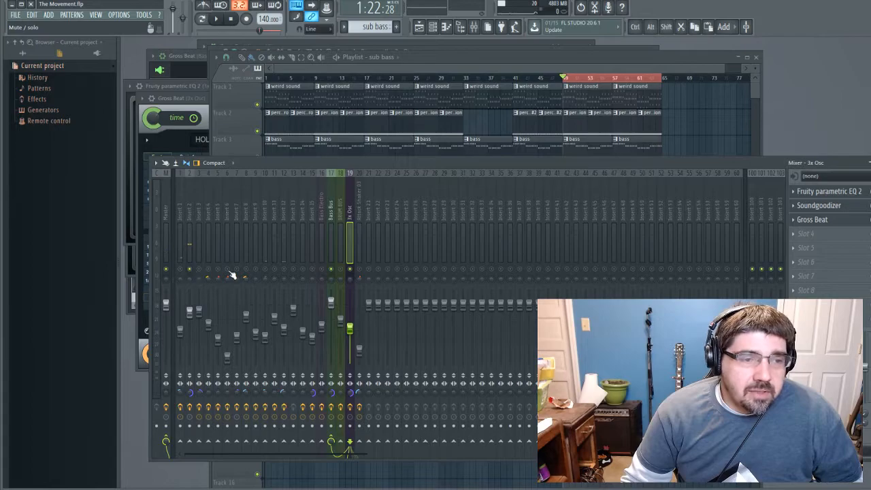
click(215, 19)
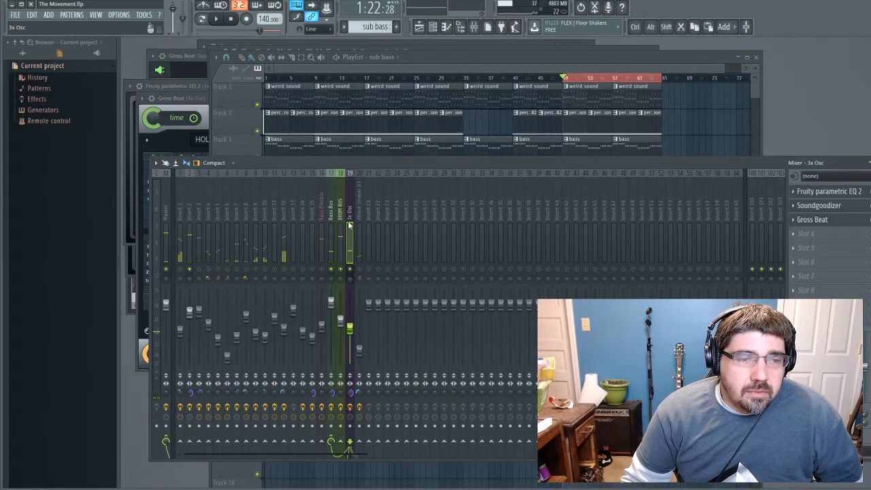
click(829, 191)
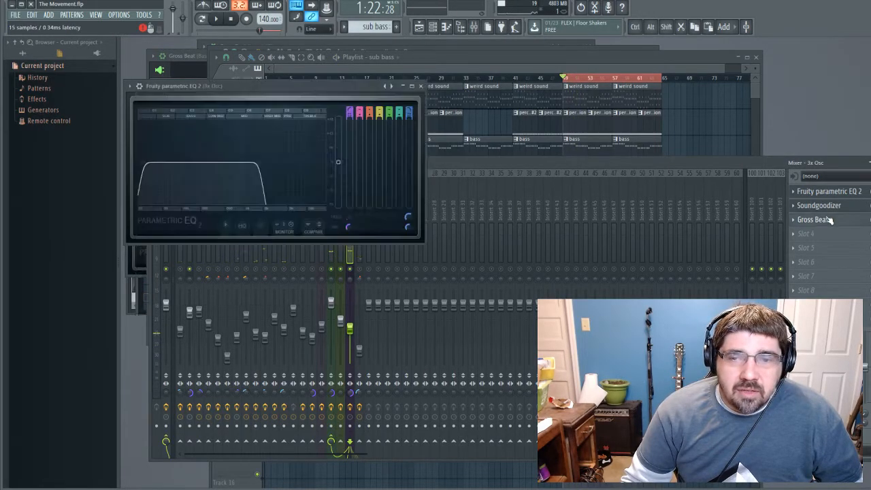
Step: Curve the rising segments of the 3x Osc Gross Beat Sidechain volume shape
click(814, 219)
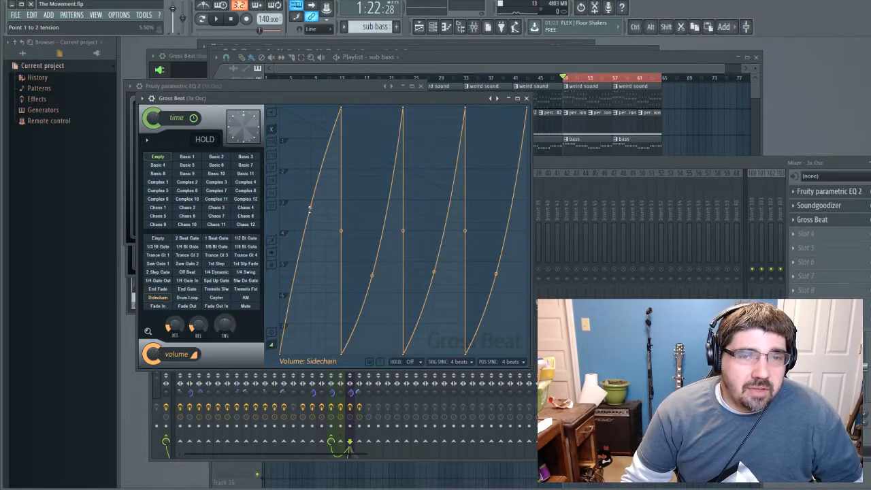
click(216, 18)
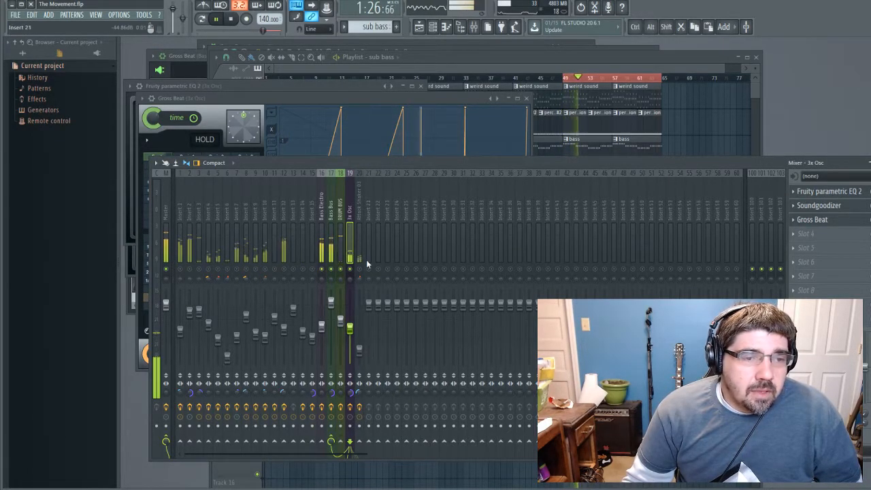
Step: Check the Bass Electro Soundgoodizer, then view its Gross Beat Sidechain curve
click(321, 210)
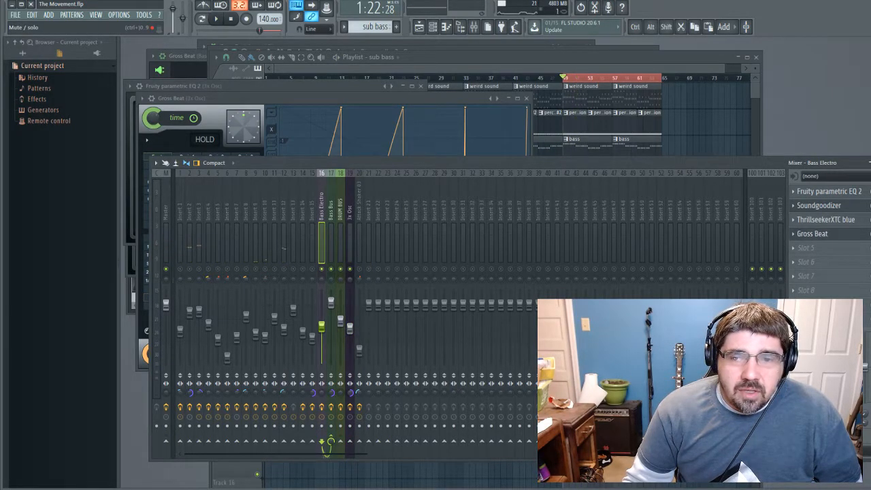
click(215, 18)
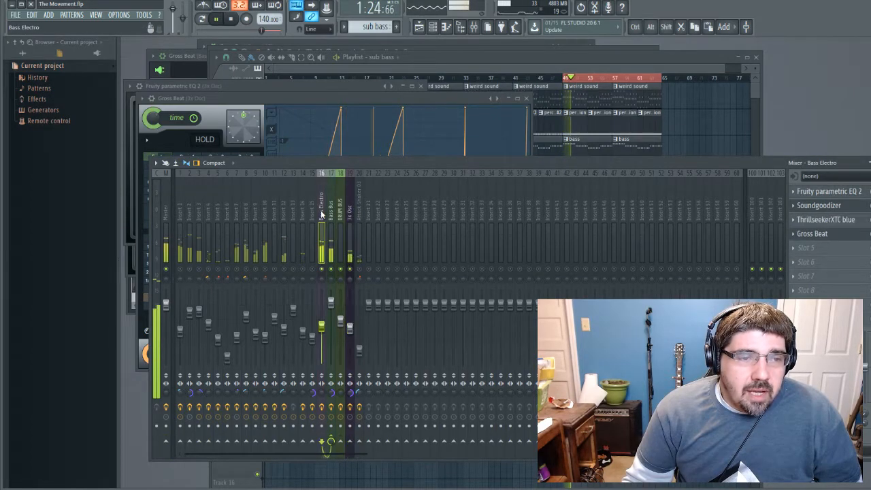
click(819, 205)
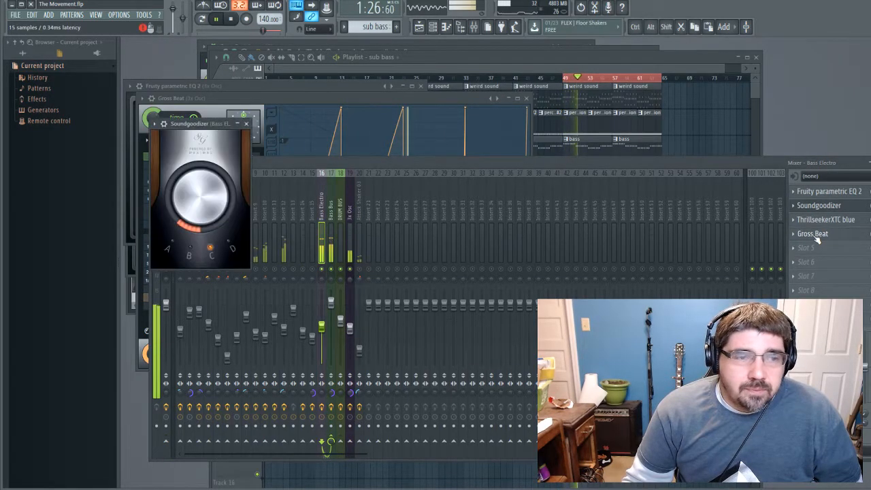
click(812, 233)
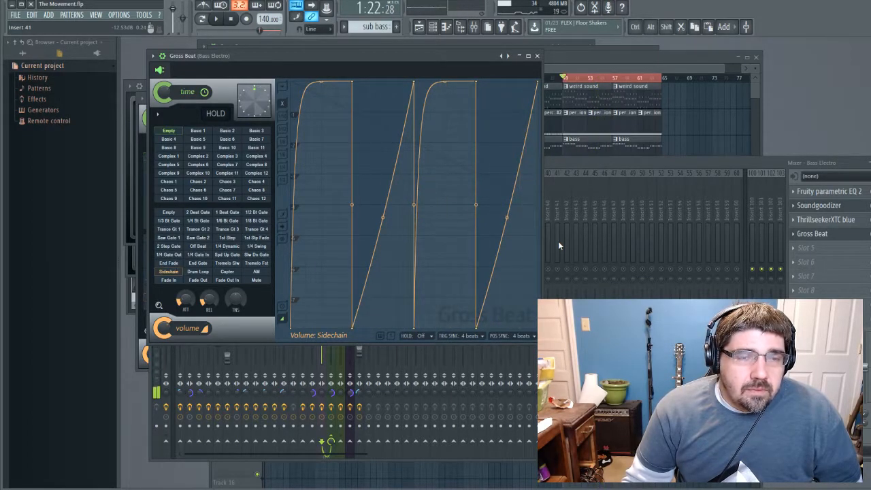
mouse_move(538, 56)
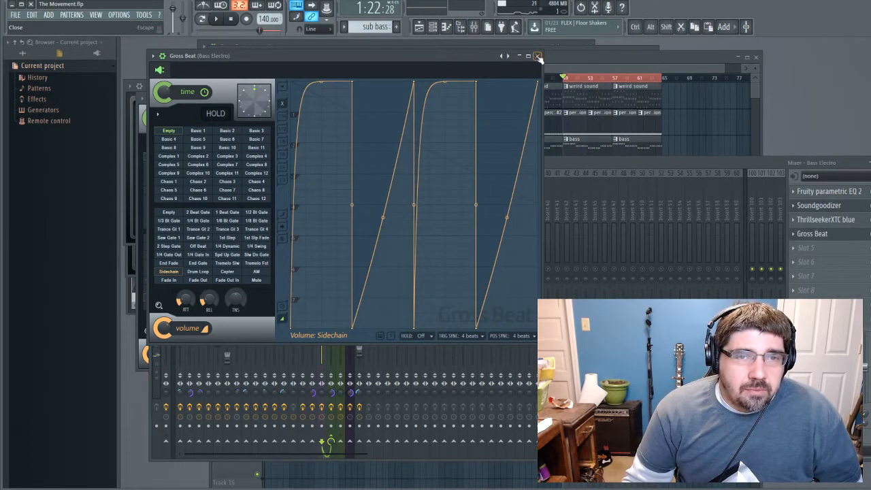
Step: Close the Bass Electro Gross Beat and view Insert 1's Gross Beat Sidechain shape
click(537, 56)
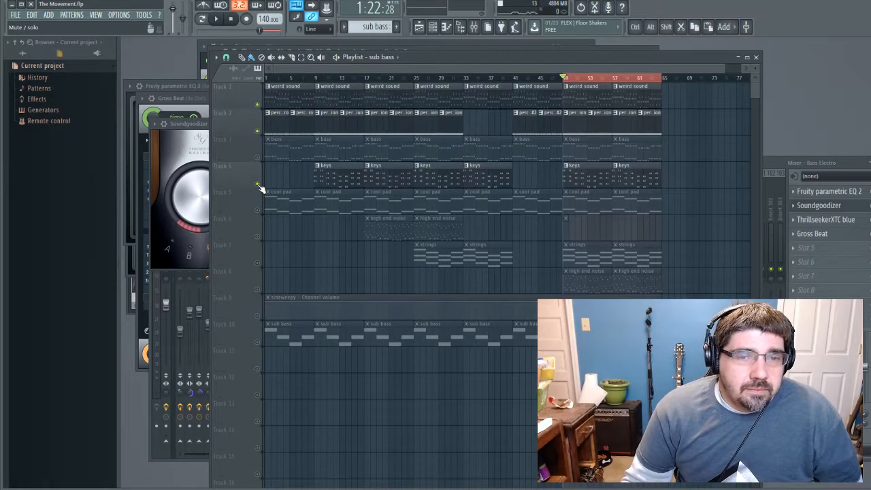
mouse_move(259, 213)
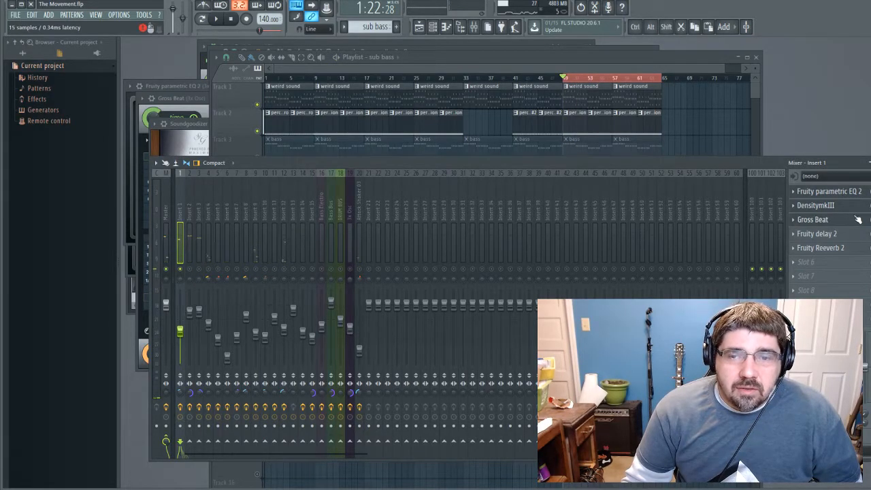
click(813, 219)
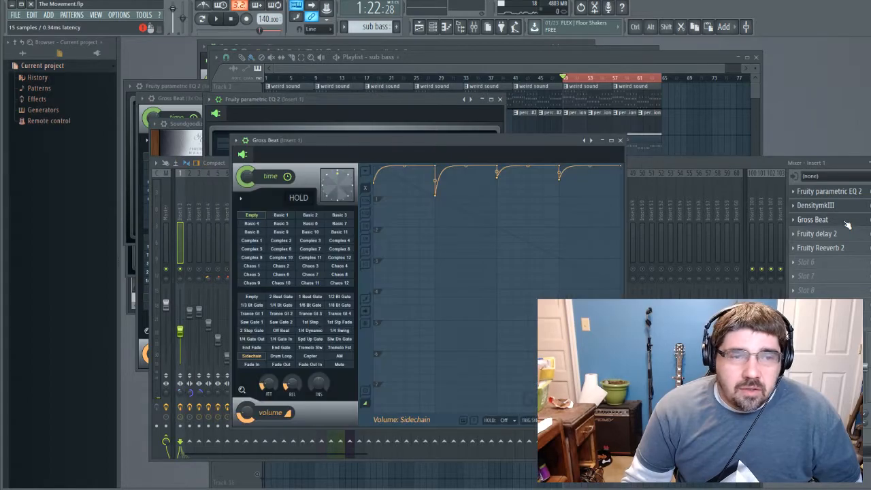